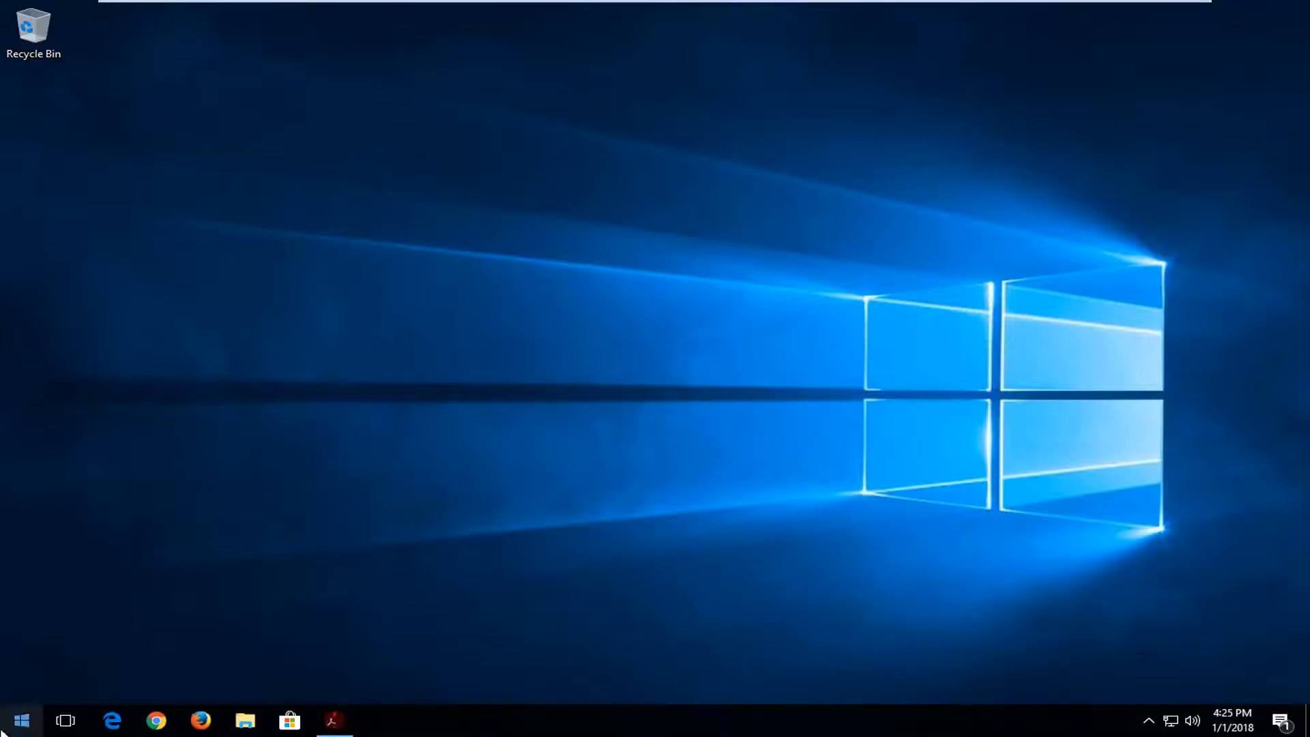
Step: Search the Start menu for 'control panel' and launch the Control Panel app
click(19, 720)
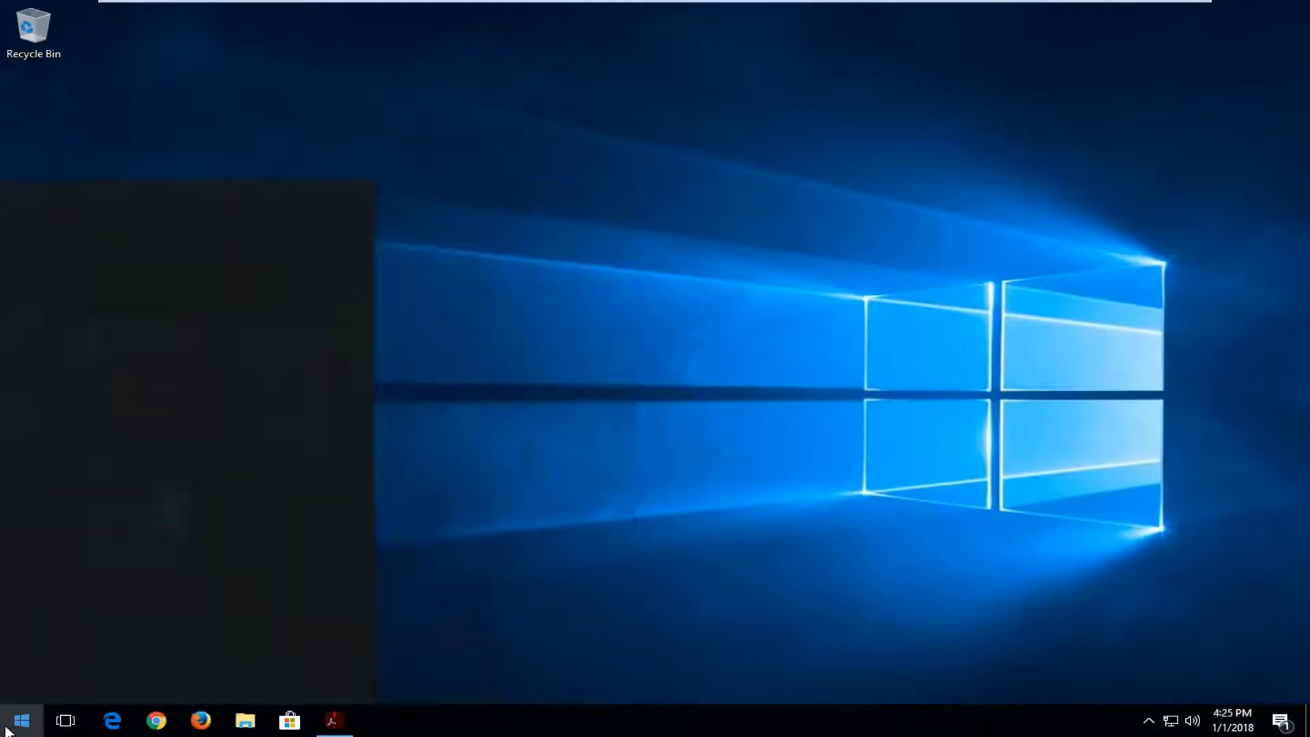
text(control panel)
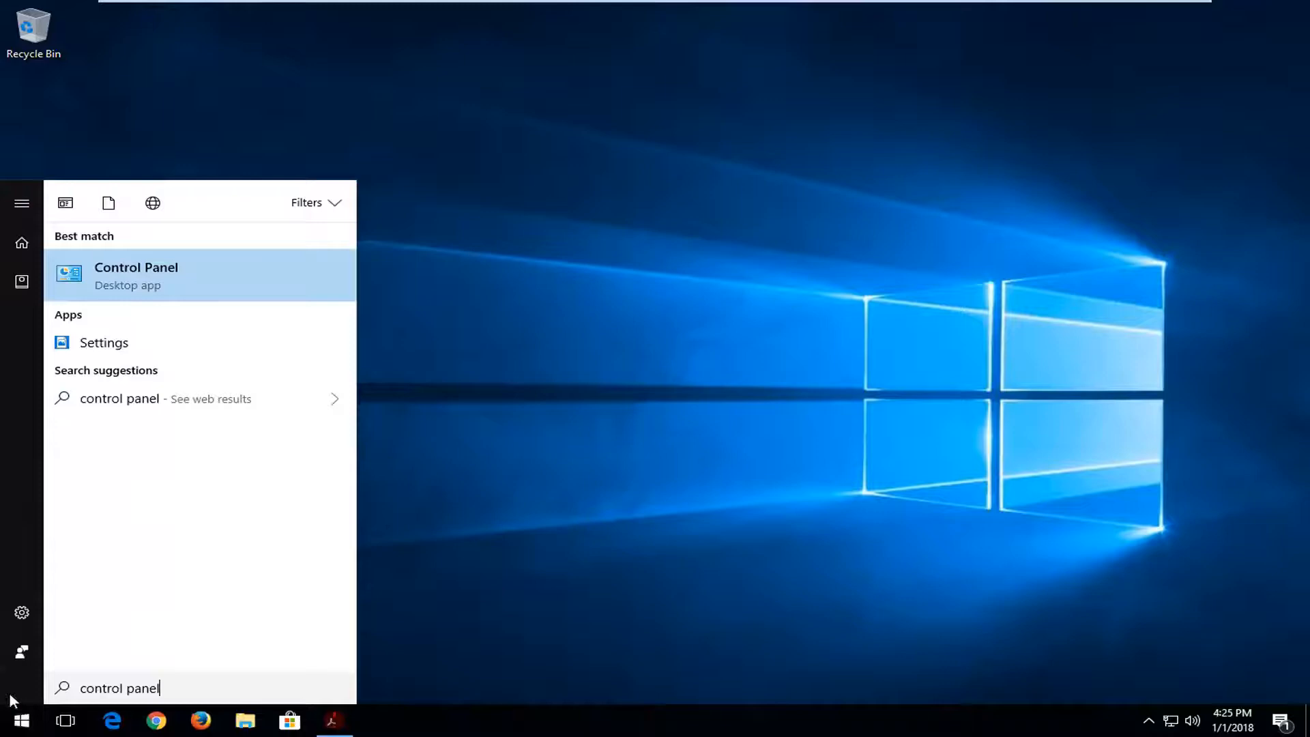
click(136, 276)
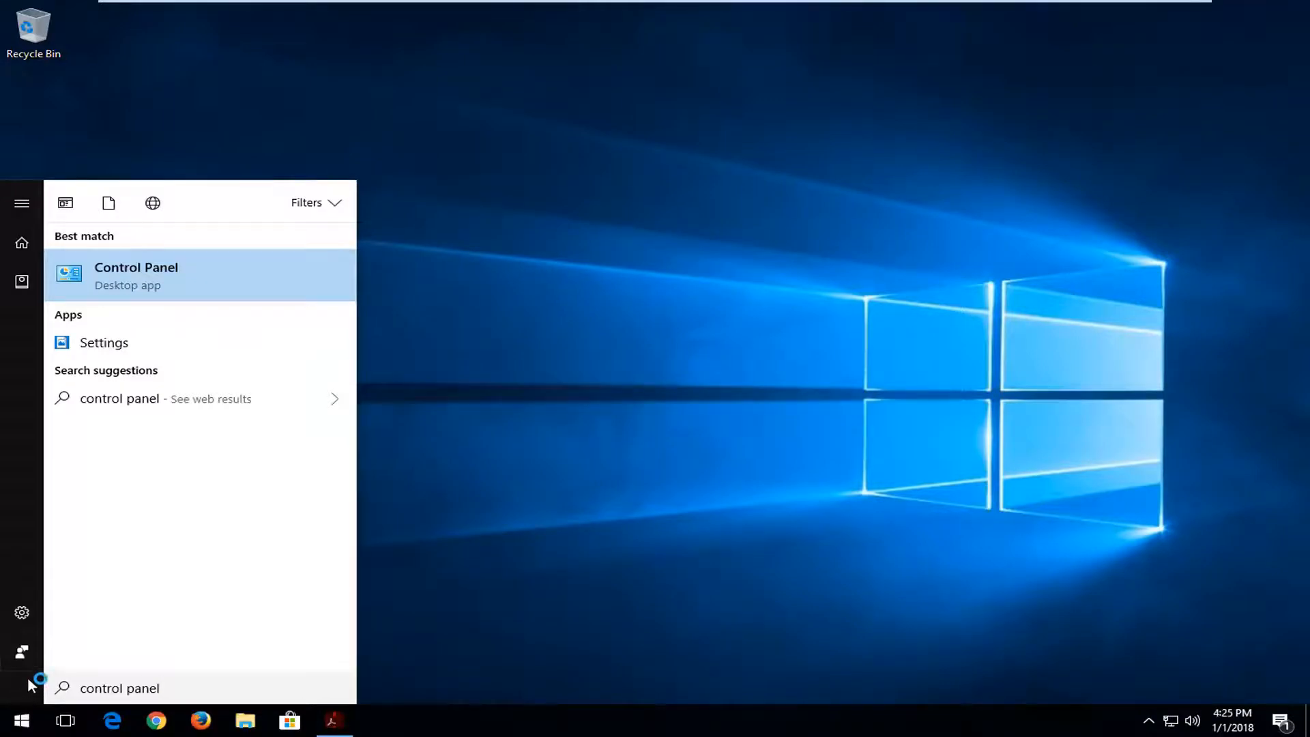
click(135, 276)
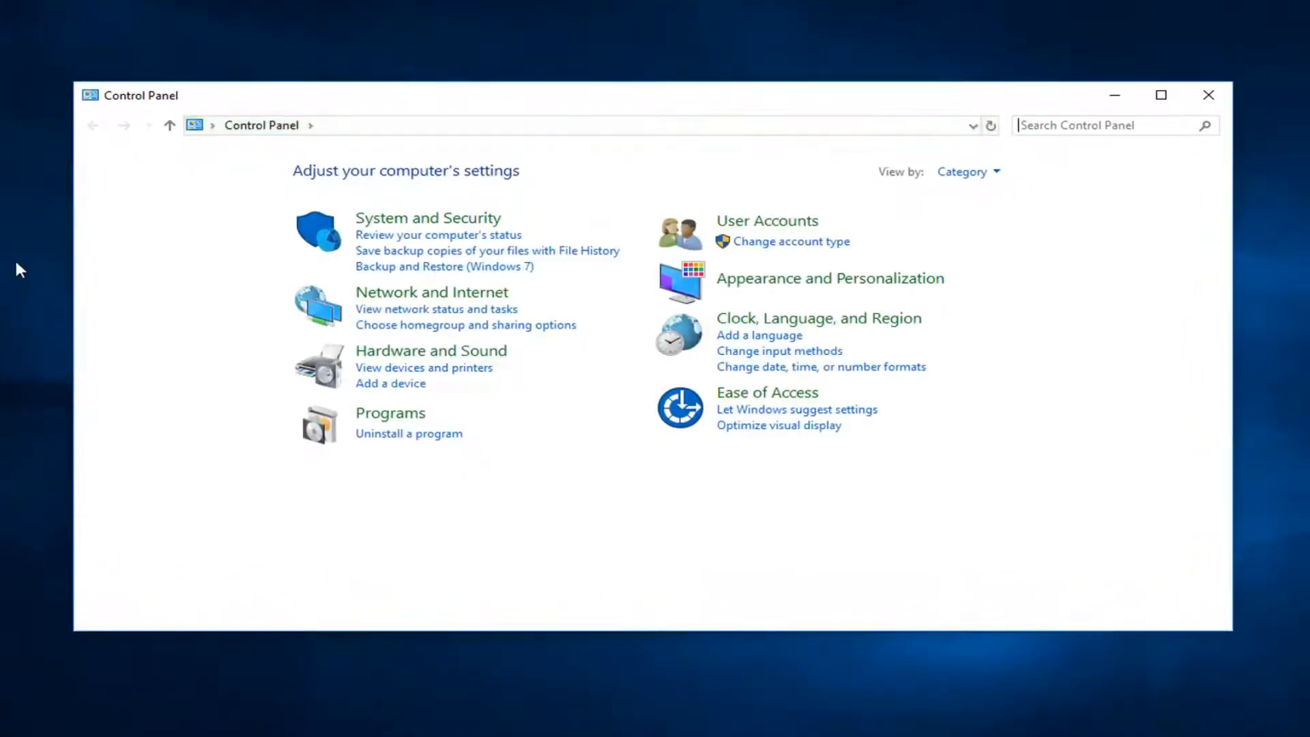
mouse_move(767, 219)
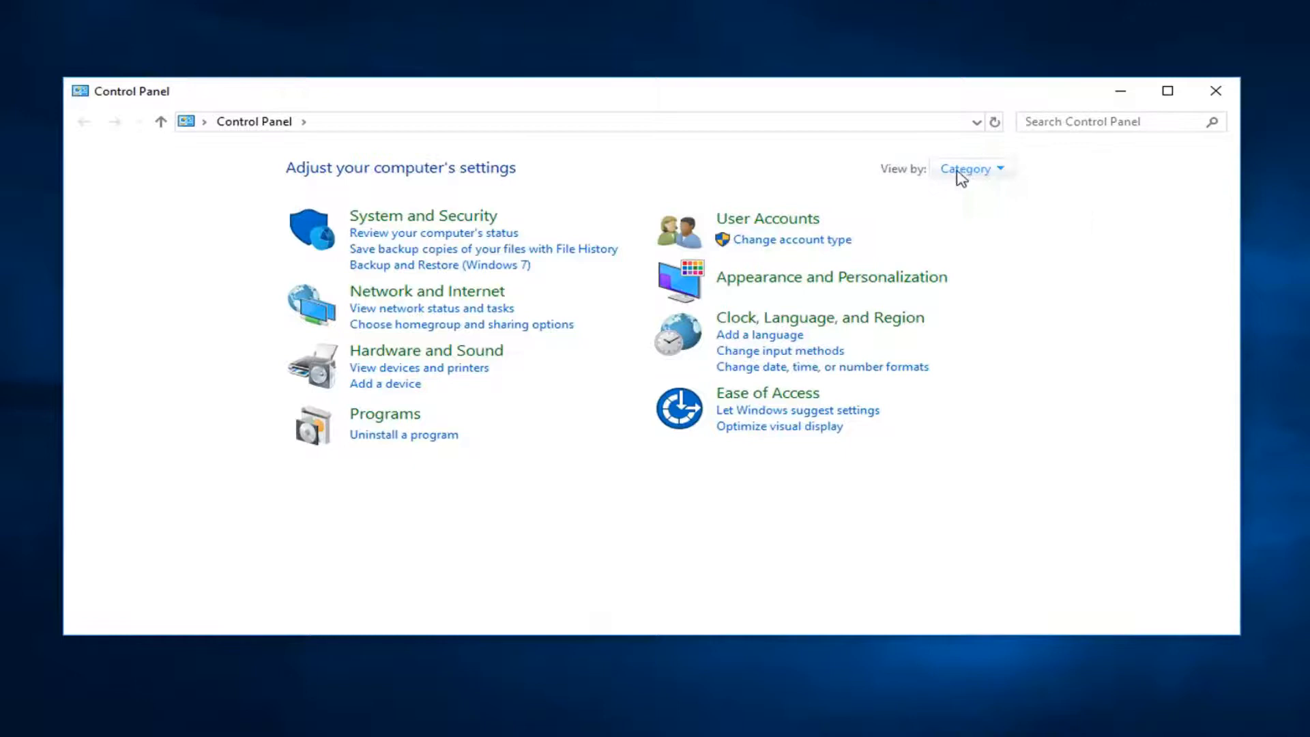
Step: Go to User Accounts twice and choose 'Create a password reset disk', getting a 'No Drive' error
click(767, 219)
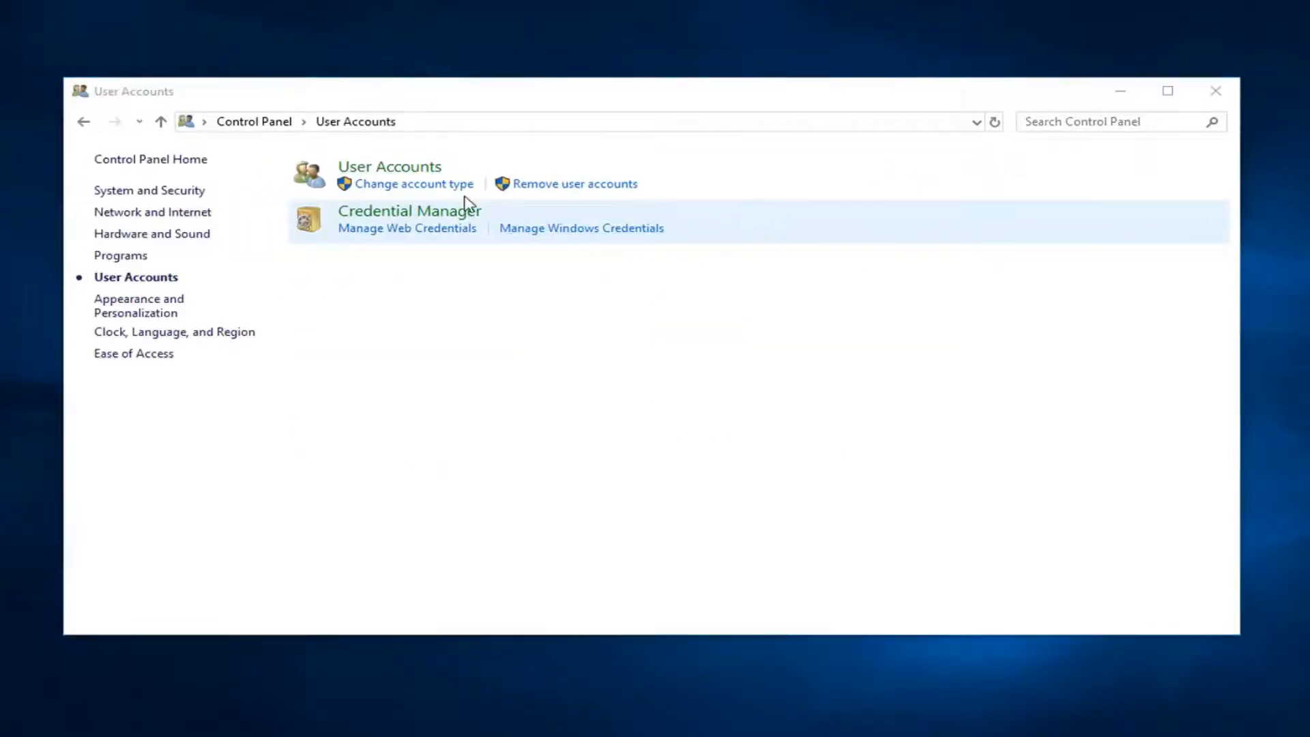
mouse_move(389, 167)
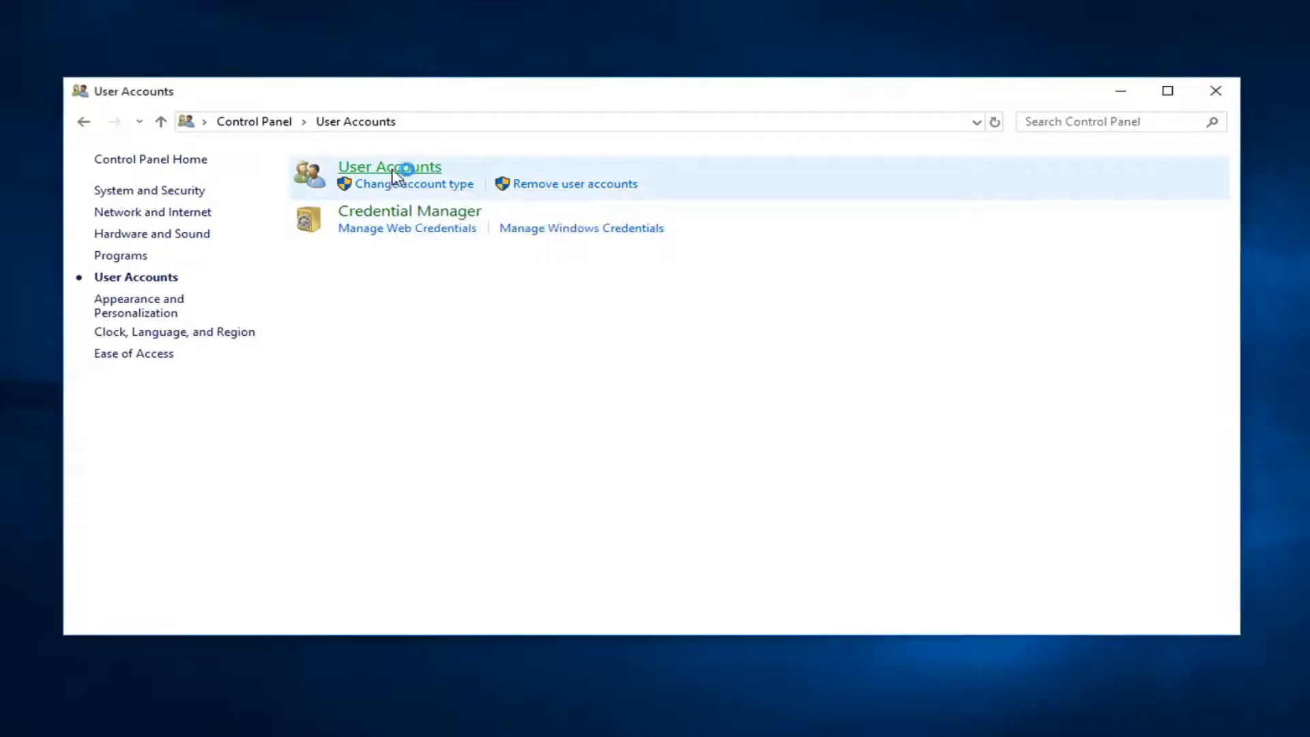
click(390, 166)
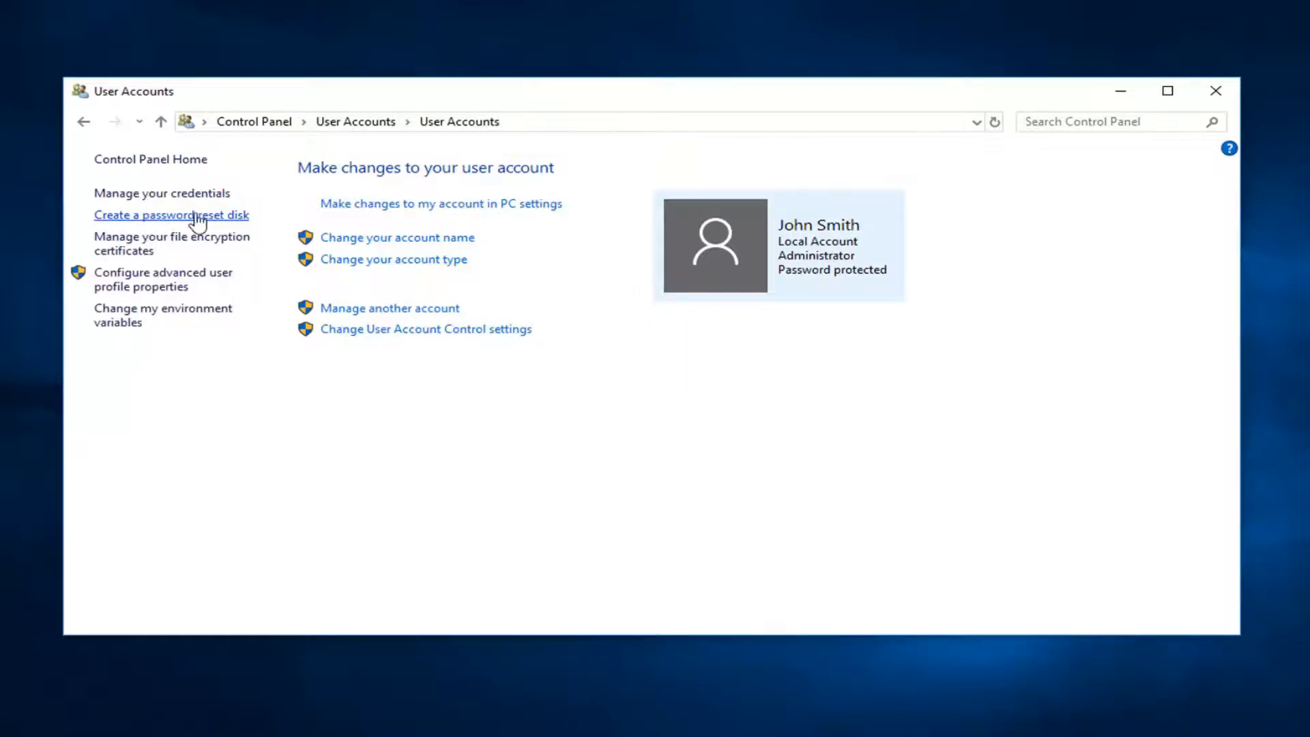
click(171, 215)
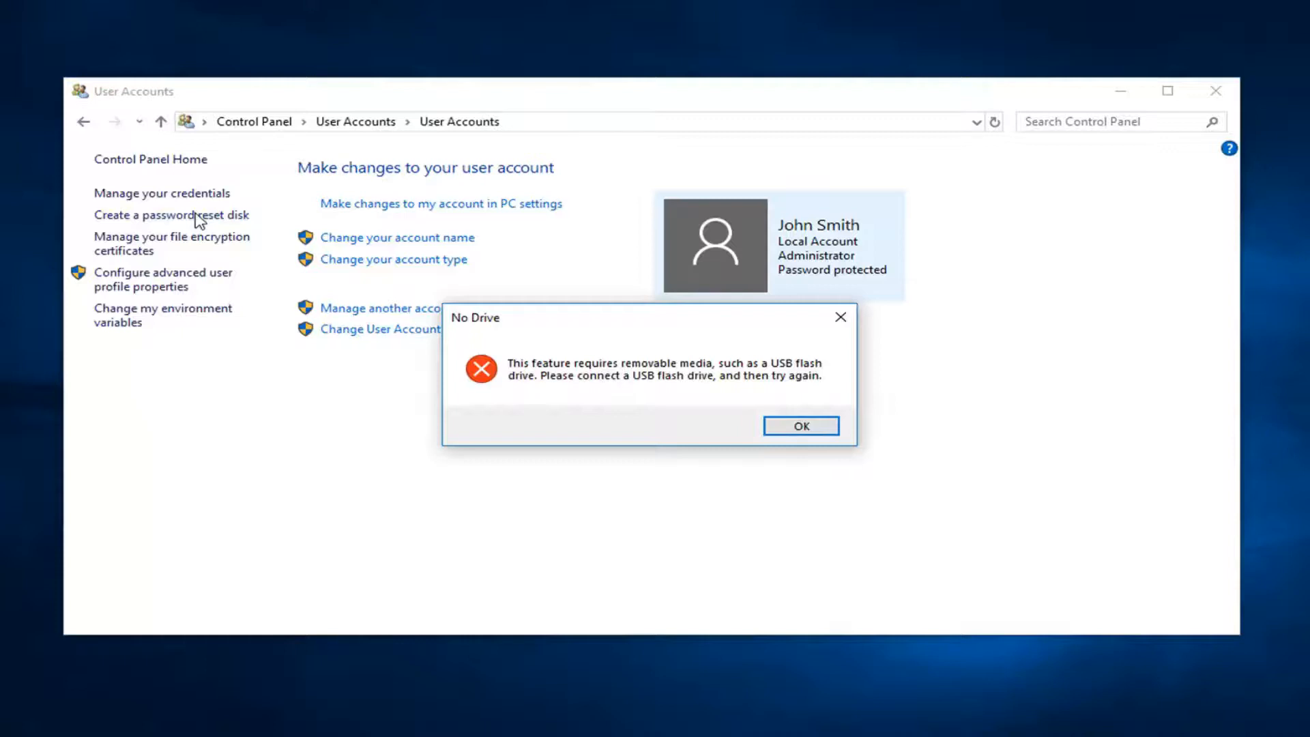
mouse_move(630, 396)
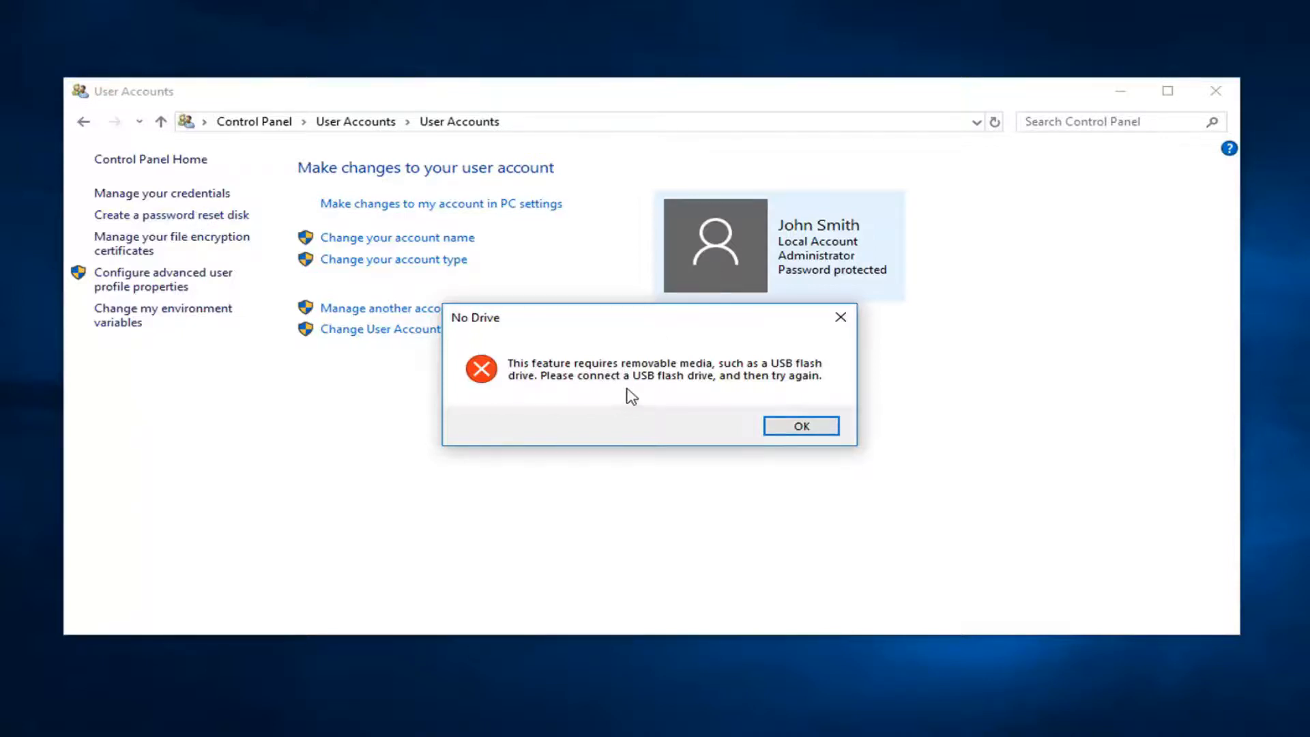
mouse_move(583, 405)
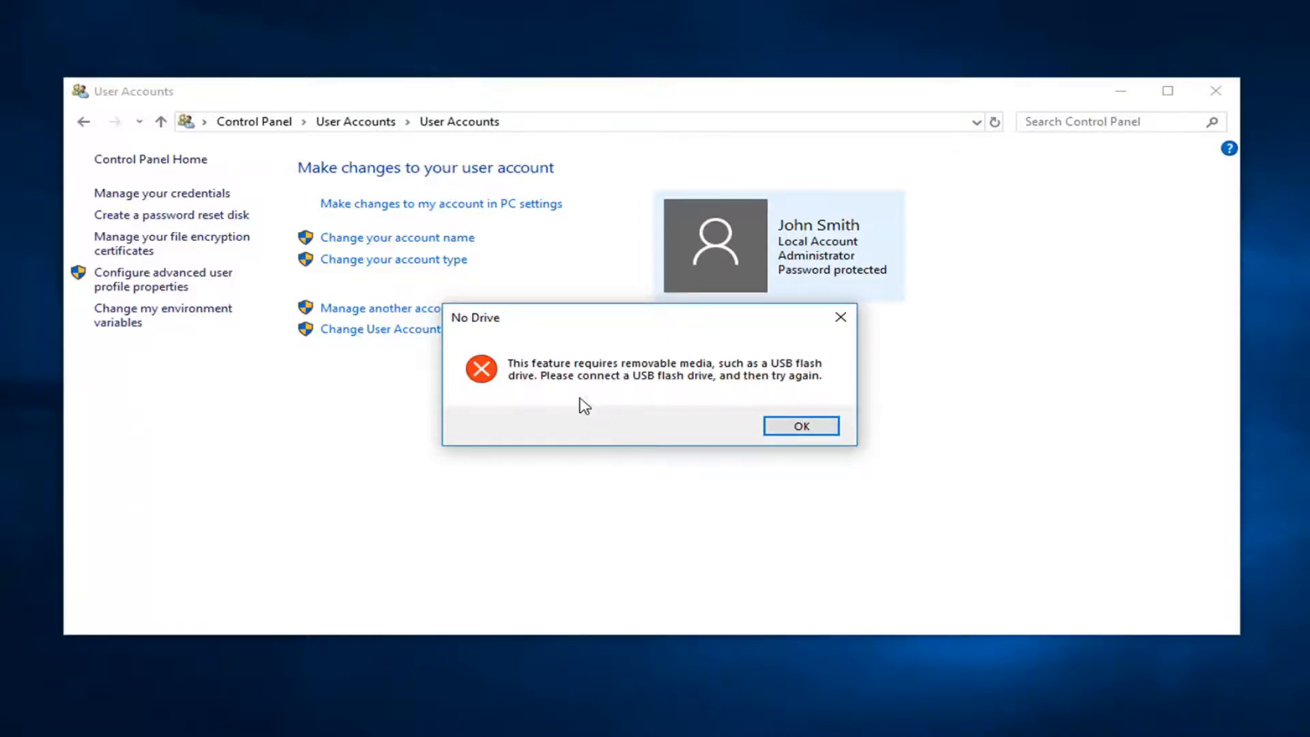
mouse_move(687, 395)
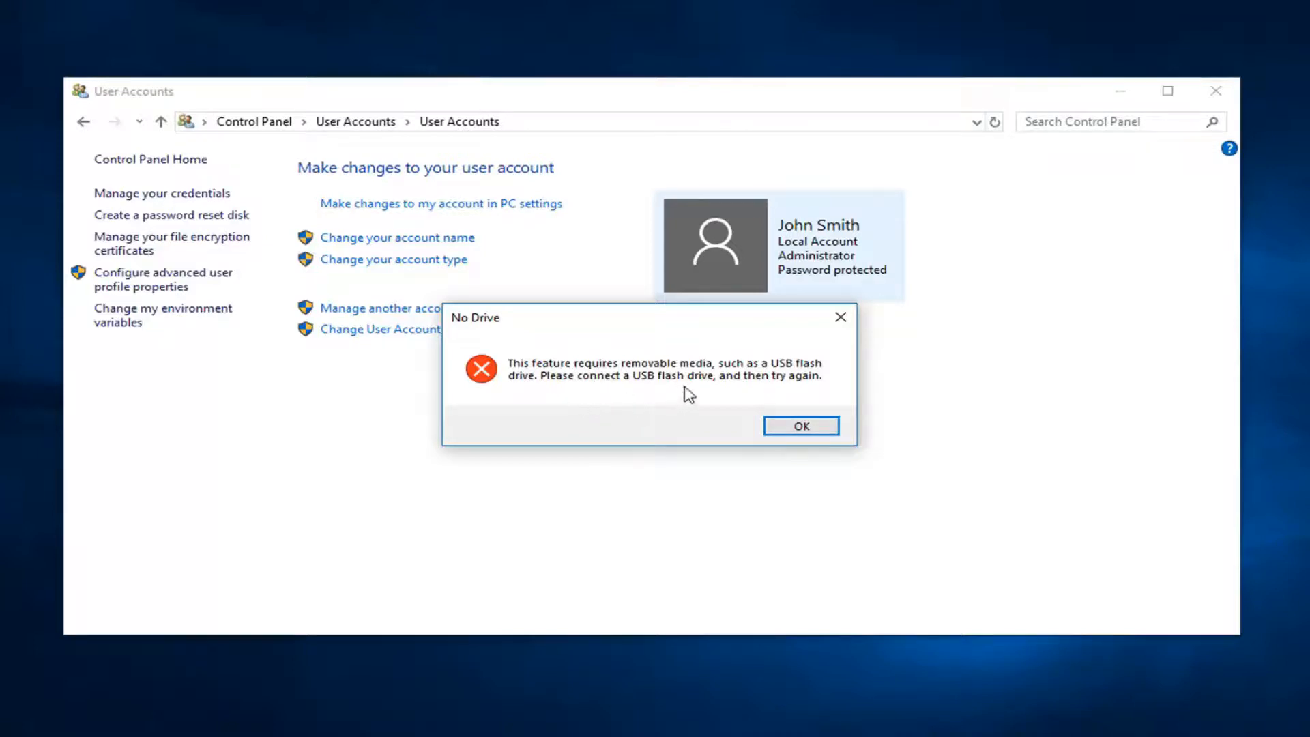
mouse_move(639, 396)
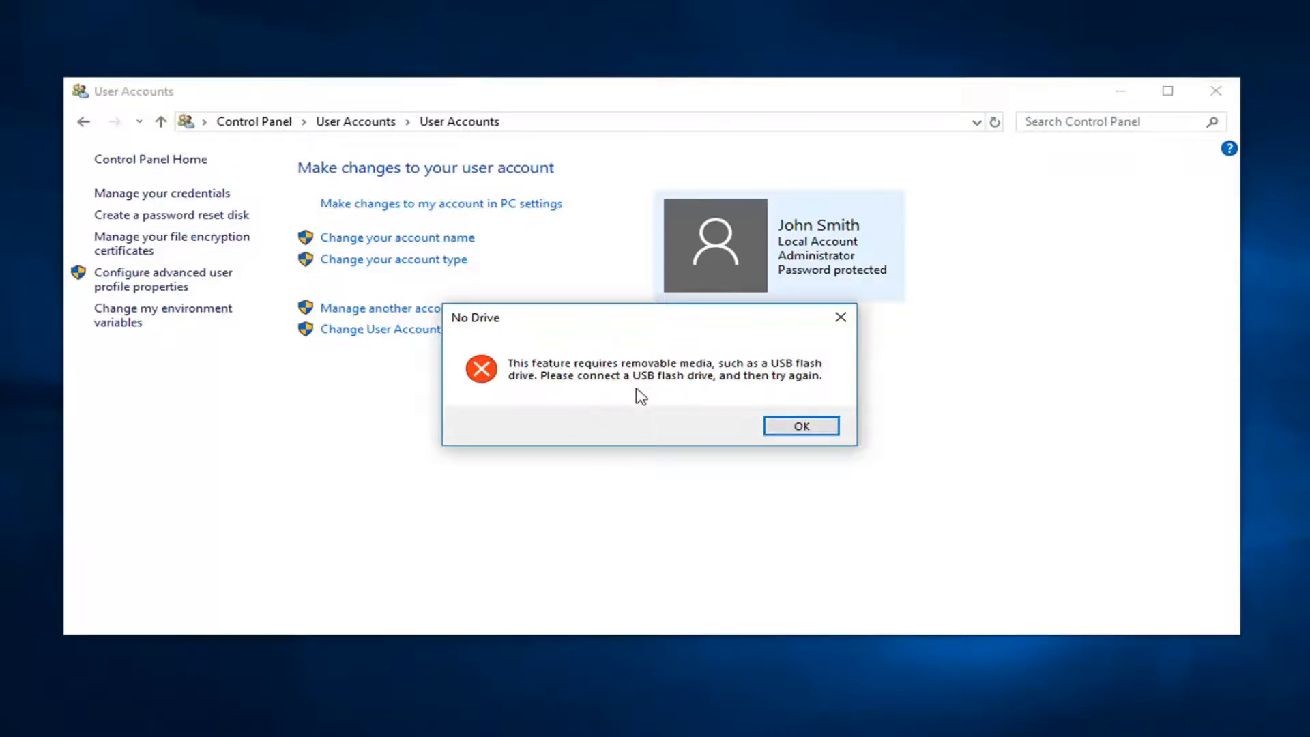